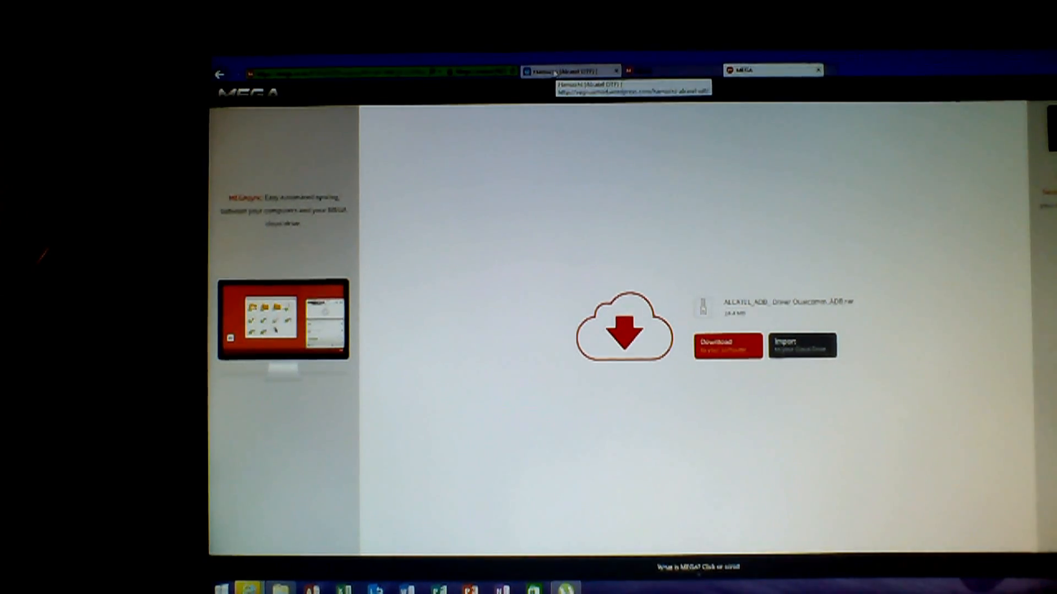
Switch from the MEGA page back to the Vegnuxmod Hamachi (Alcatel OTF) page
click(569, 71)
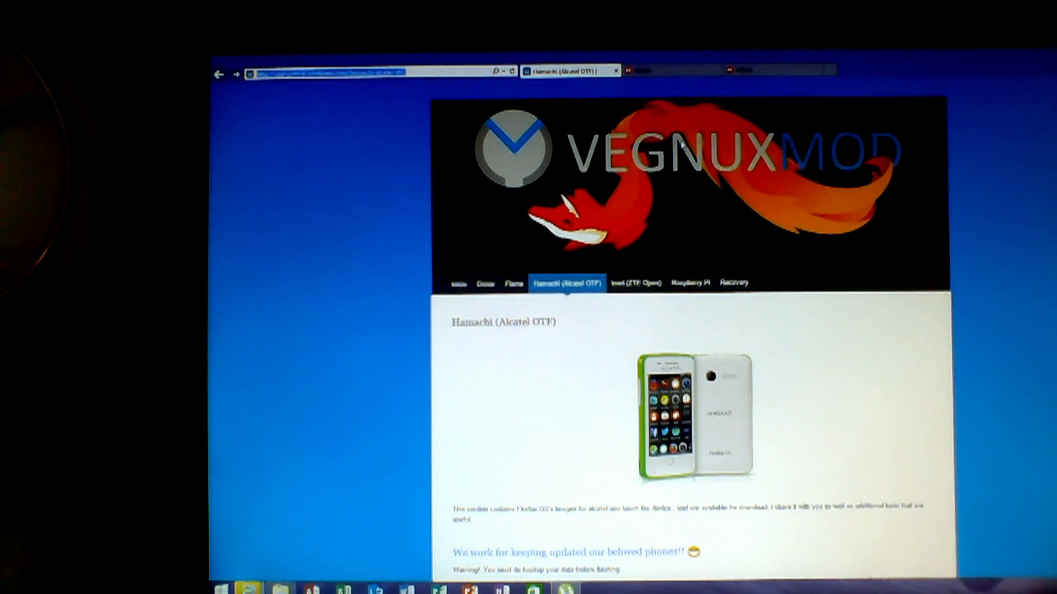
mouse_move(681, 216)
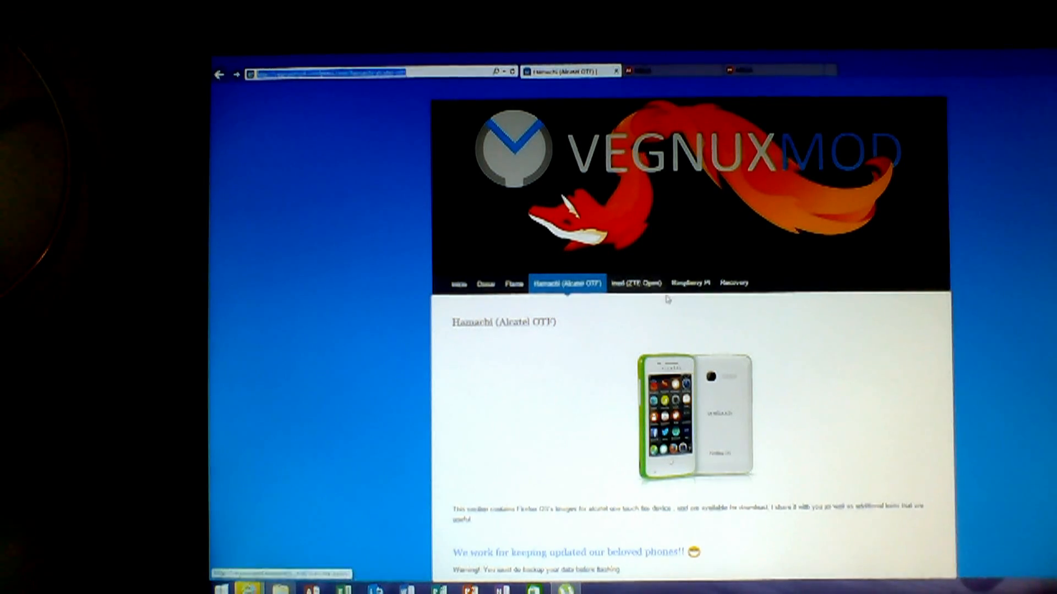
Fetch the v2.0-20141112 Hamachi build from its MEGA link in the branch v2.0 list
scroll(down, 3)
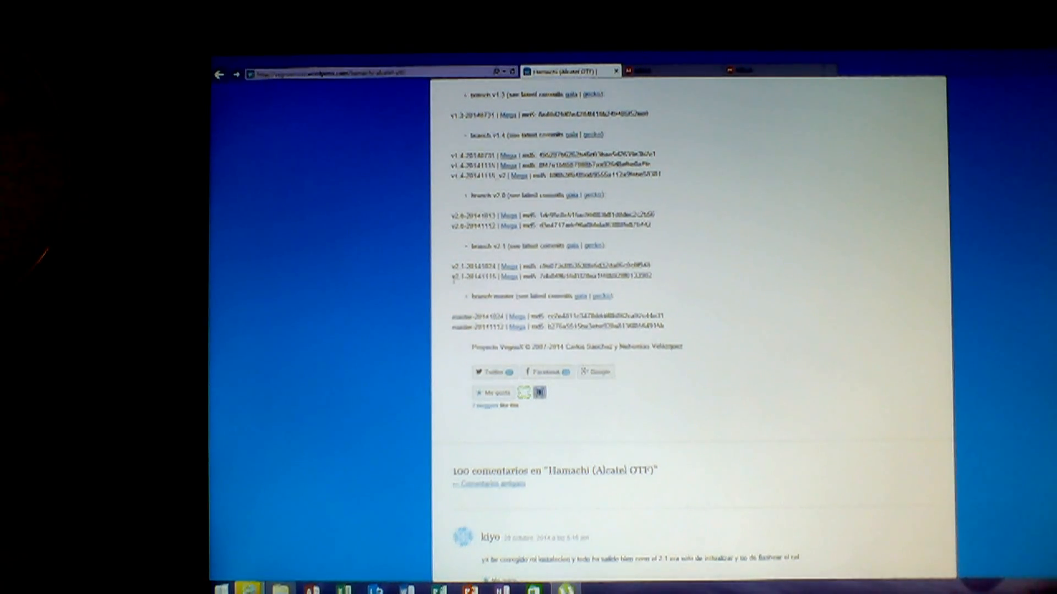
double_click(472, 276)
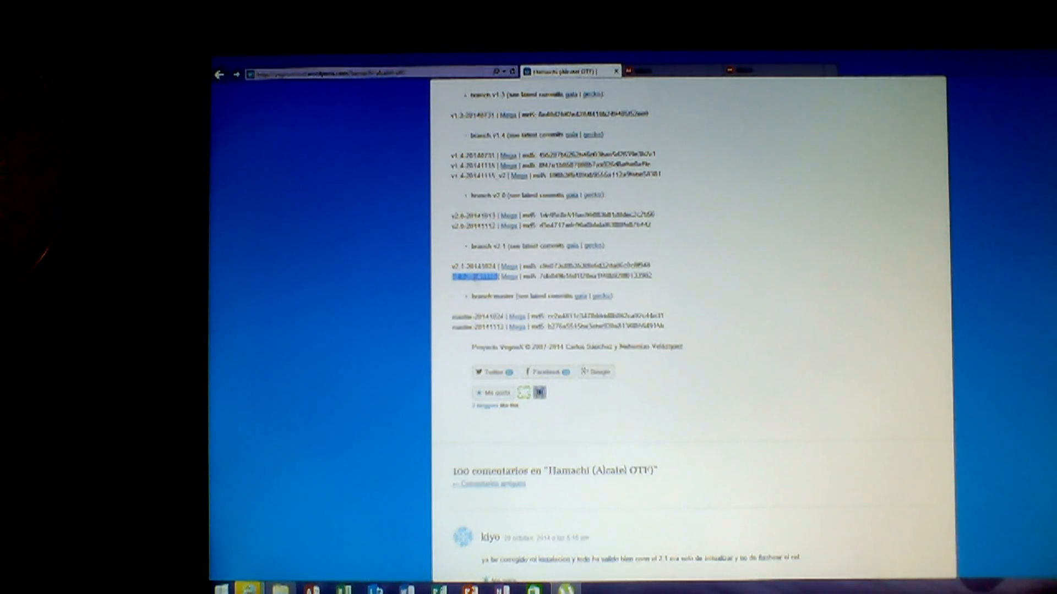
scroll(up, 3)
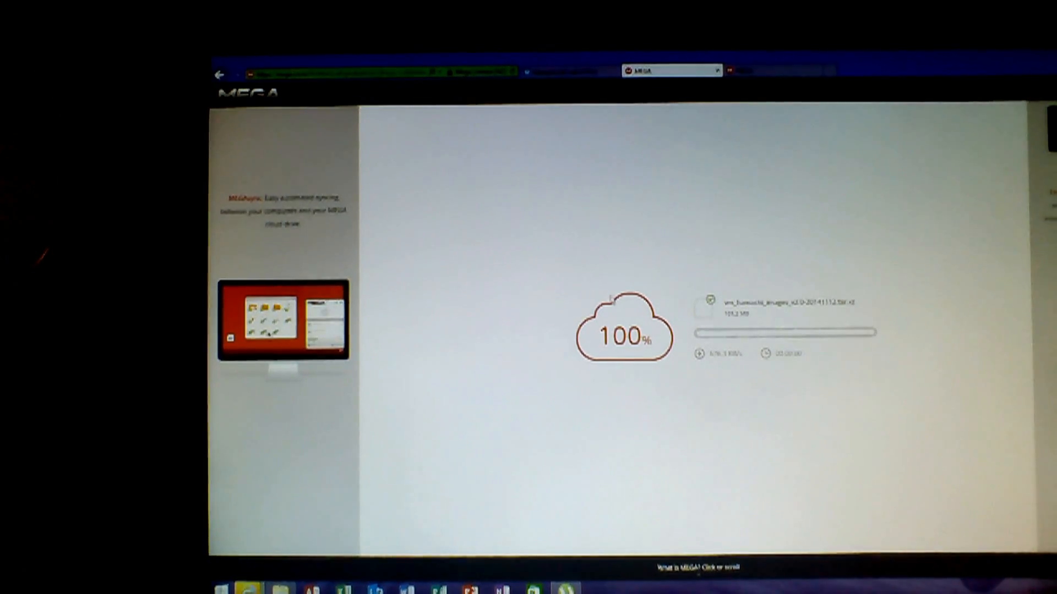
Start a new browser tab from the tab bar after the MEGA download finishes
right_click(316, 321)
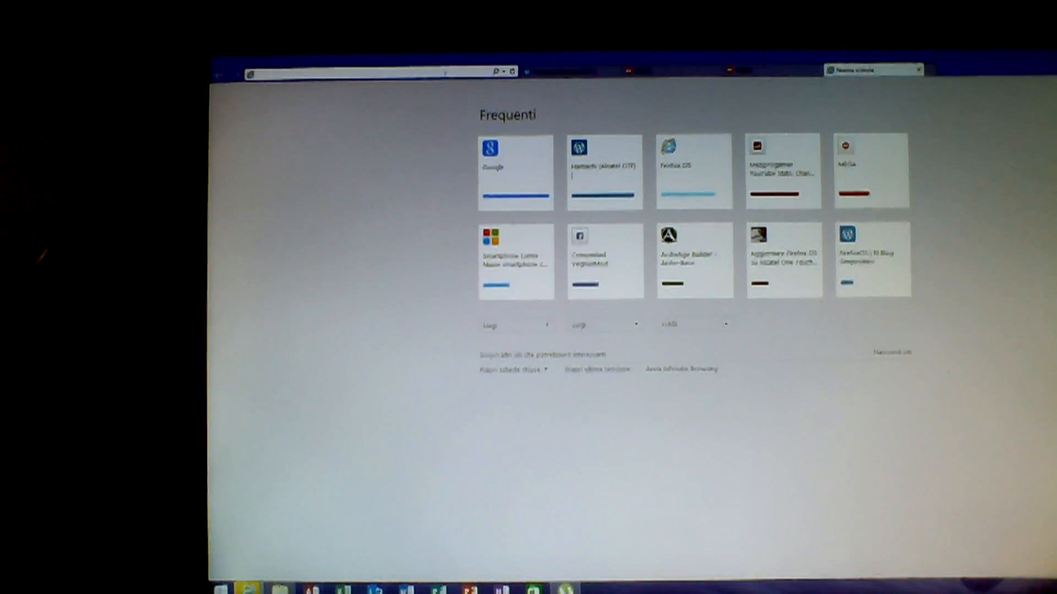
Show the downloaded v2.0 Hamachi image archive in the Downloads folder via View Downloads
click(350, 73)
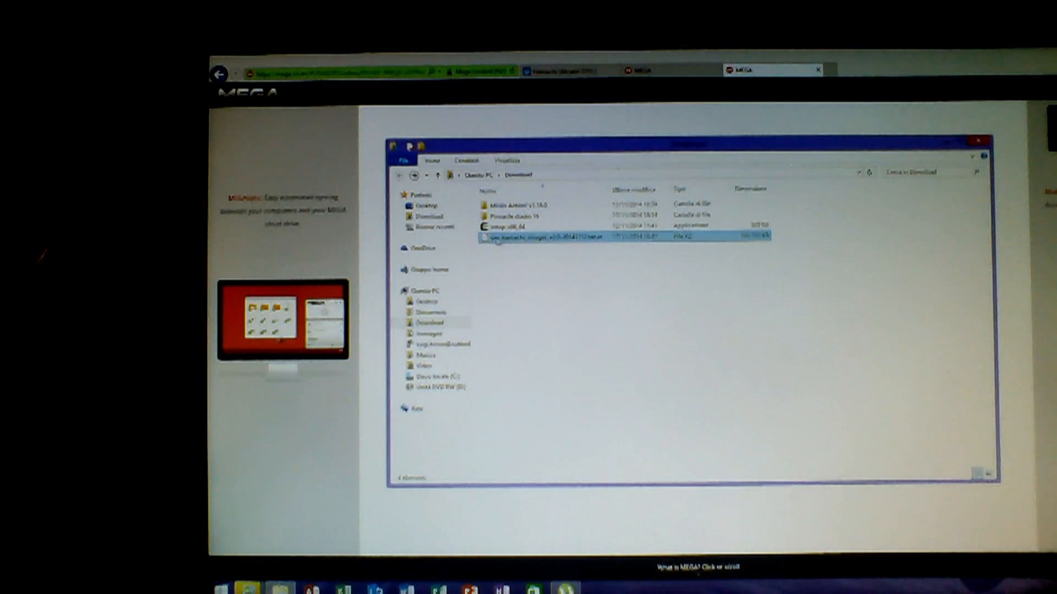
Extract the downloaded .tar.xz image archive with 7-Zip in the Downloads folder
right_click(546, 237)
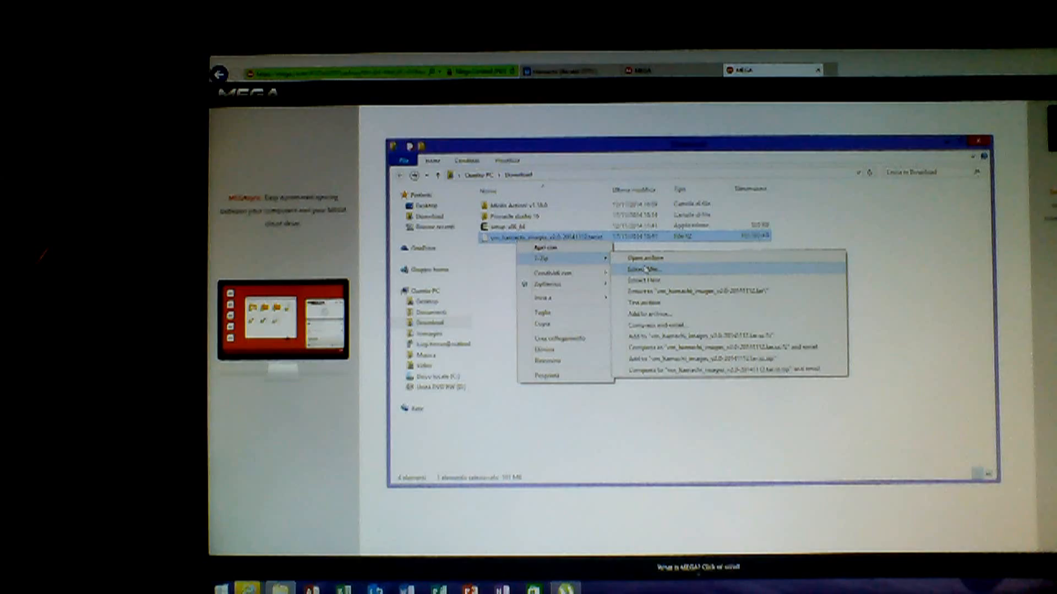
click(649, 268)
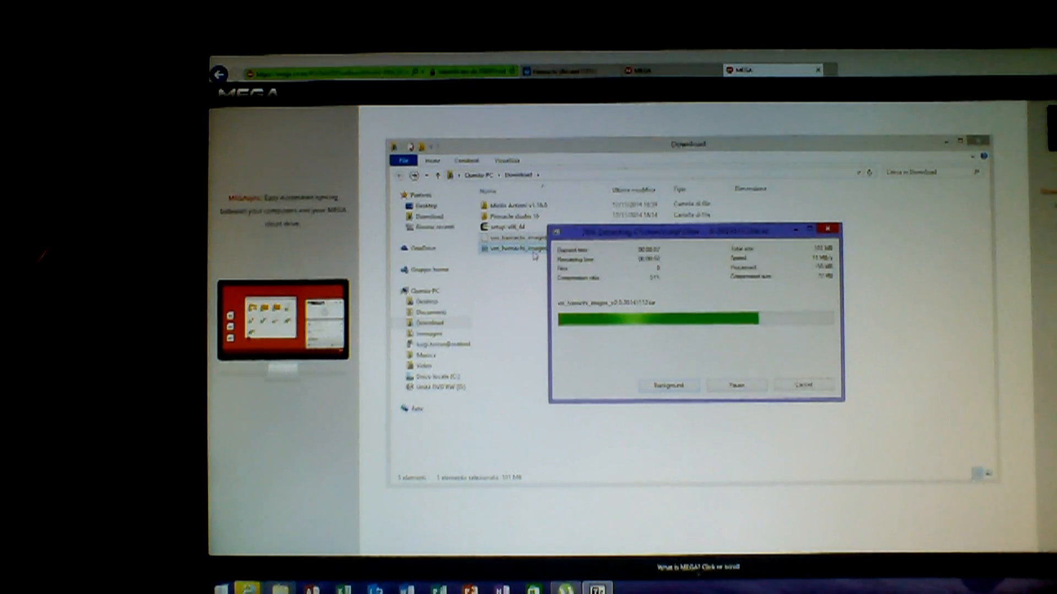
Extract the resulting .tar into its own folder and view its boot, system, recovery and userdata images
right_click(512, 248)
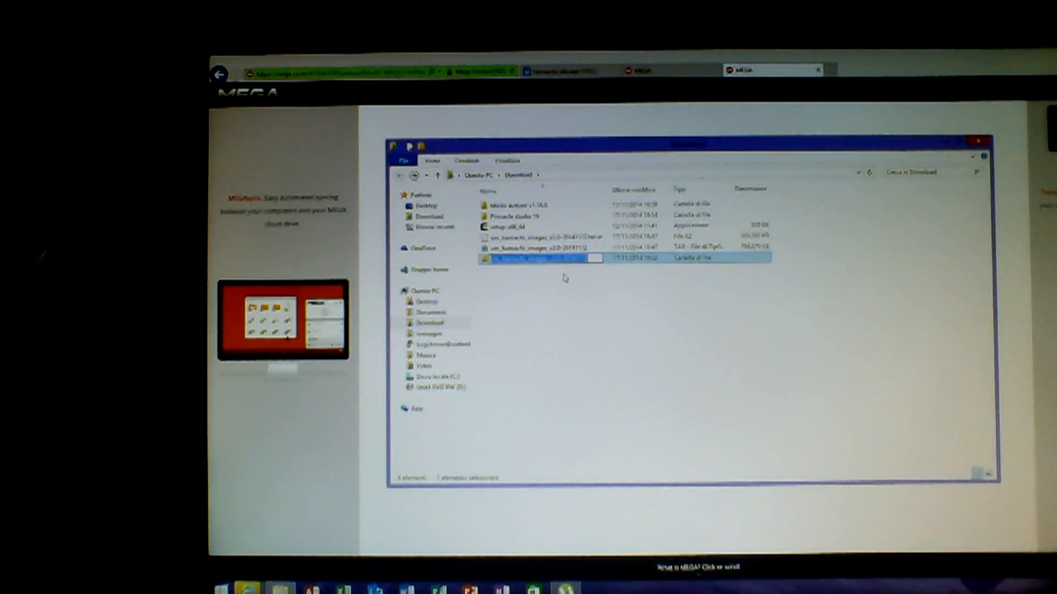
double_click(546, 257)
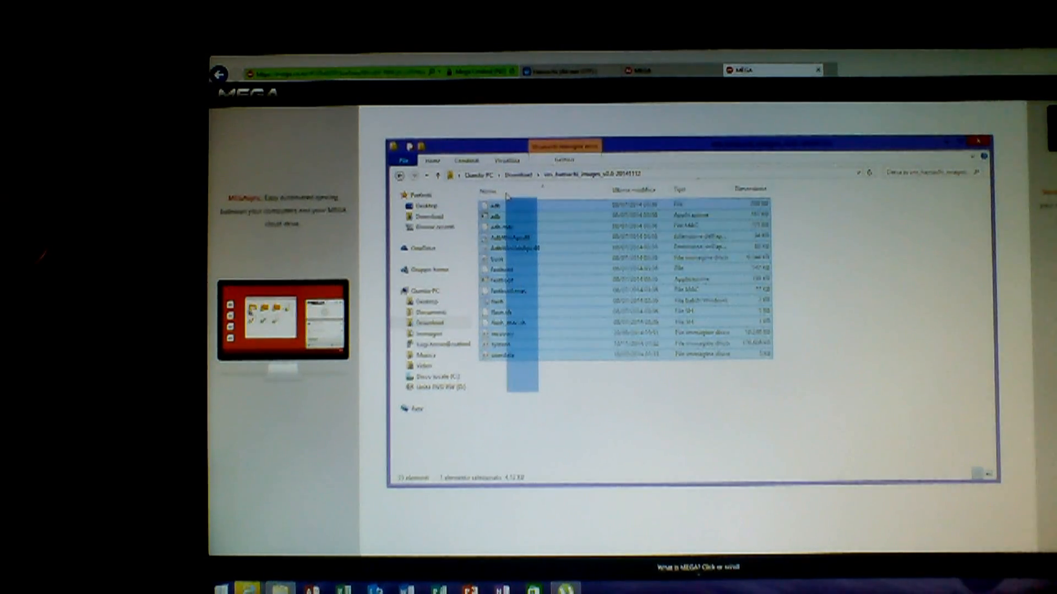